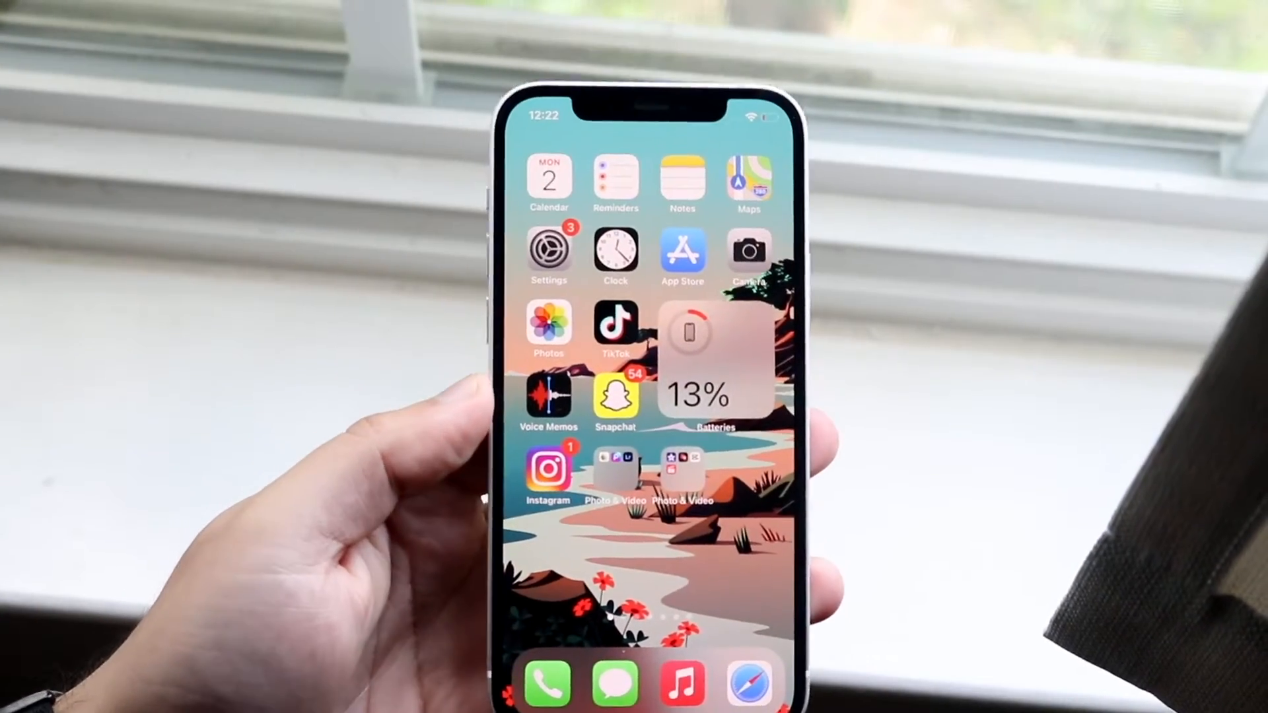
# Page leftward through the home screen apps toward the Settings icon
pyautogui.hscroll(-3)
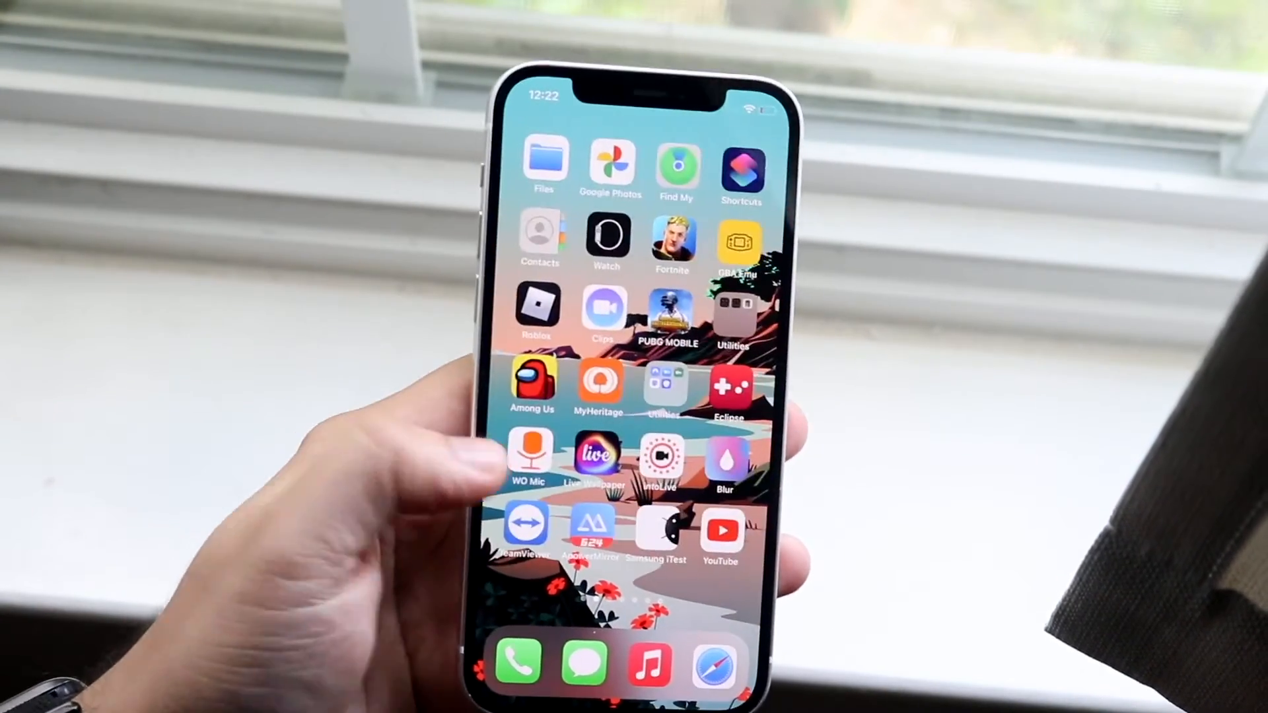
pyautogui.hscroll(-3)
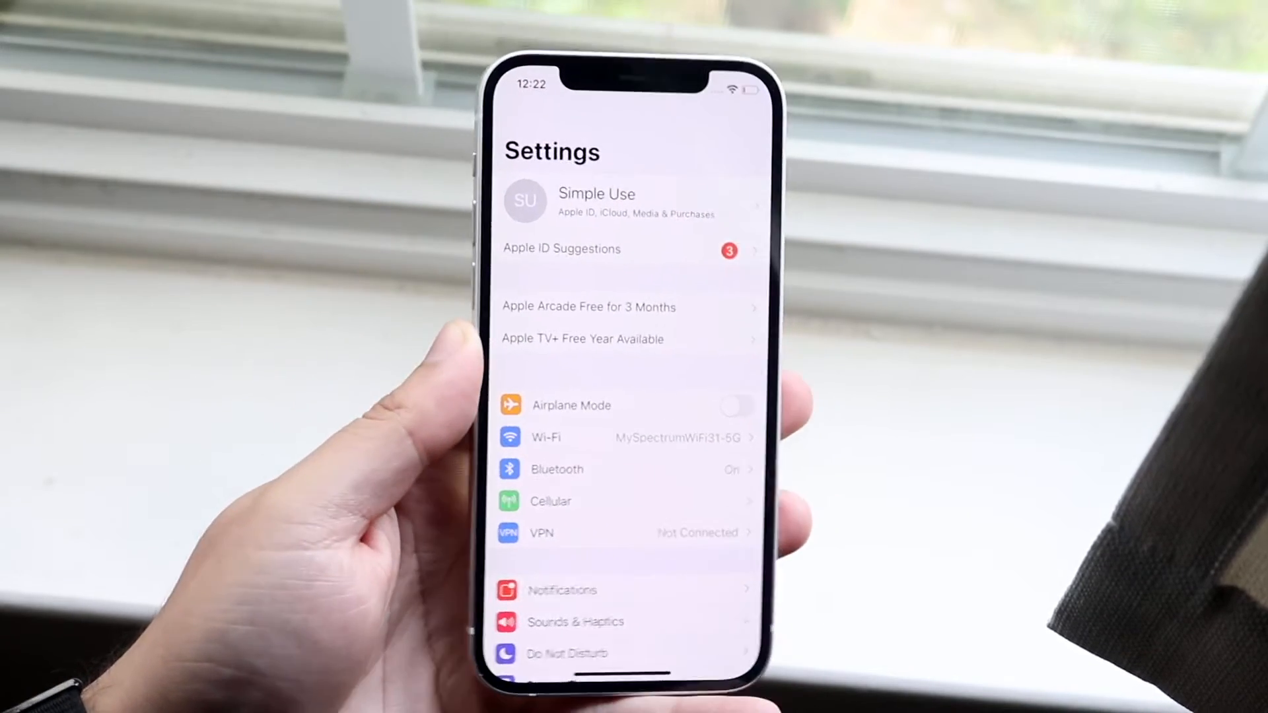
# Go into Notifications and scroll its per-app list down to the Phone–TikTok range containing Snapchat
pyautogui.scroll(-3)
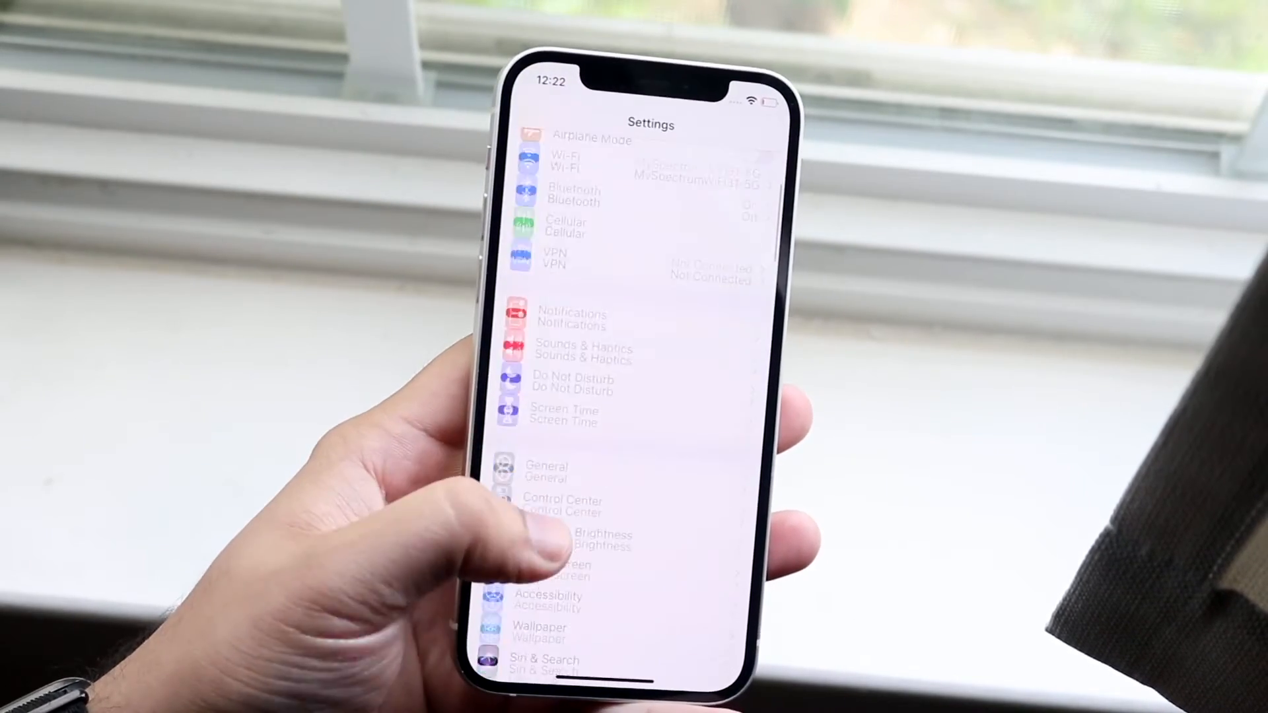
pyautogui.click(572, 318)
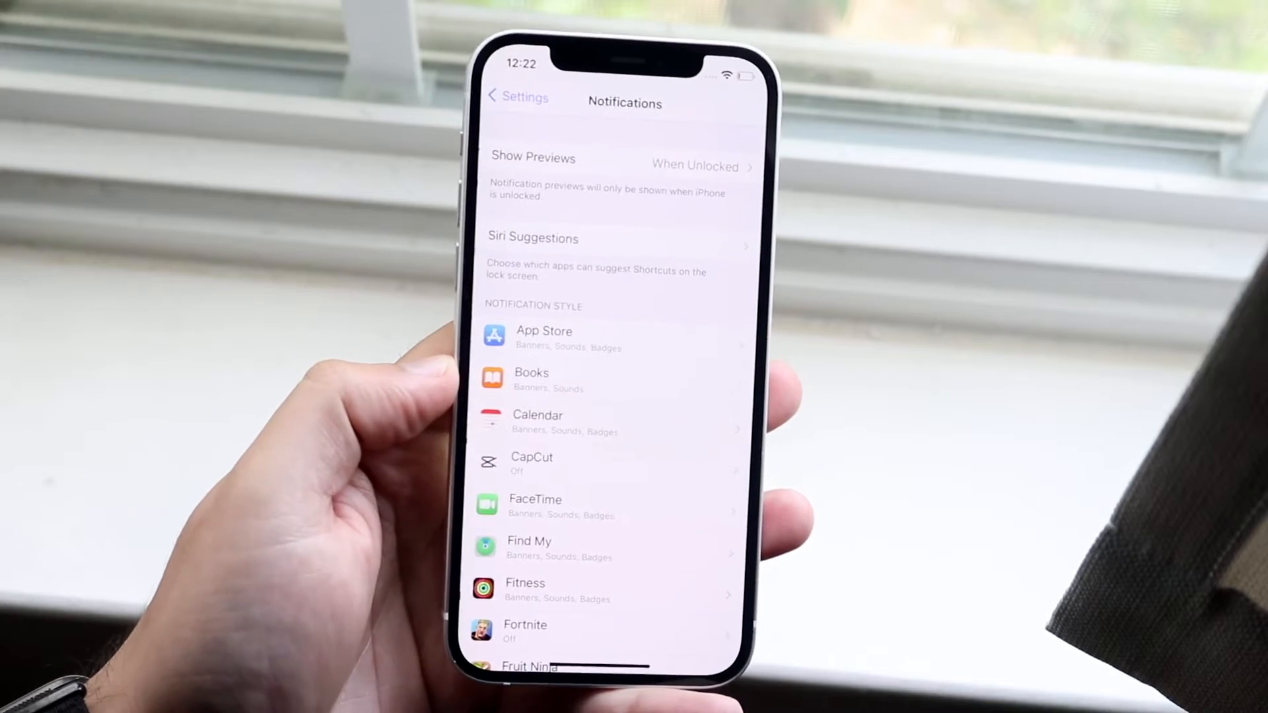
pyautogui.scroll(-3)
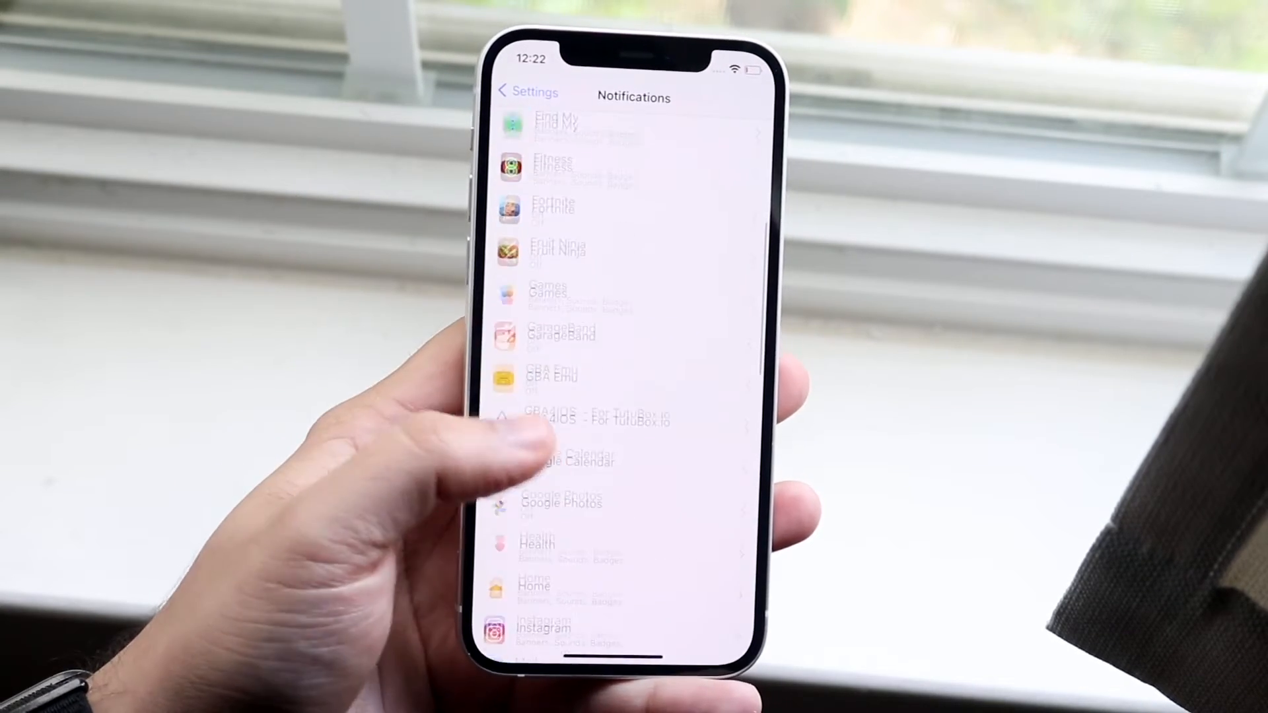
pyautogui.scroll(-3)
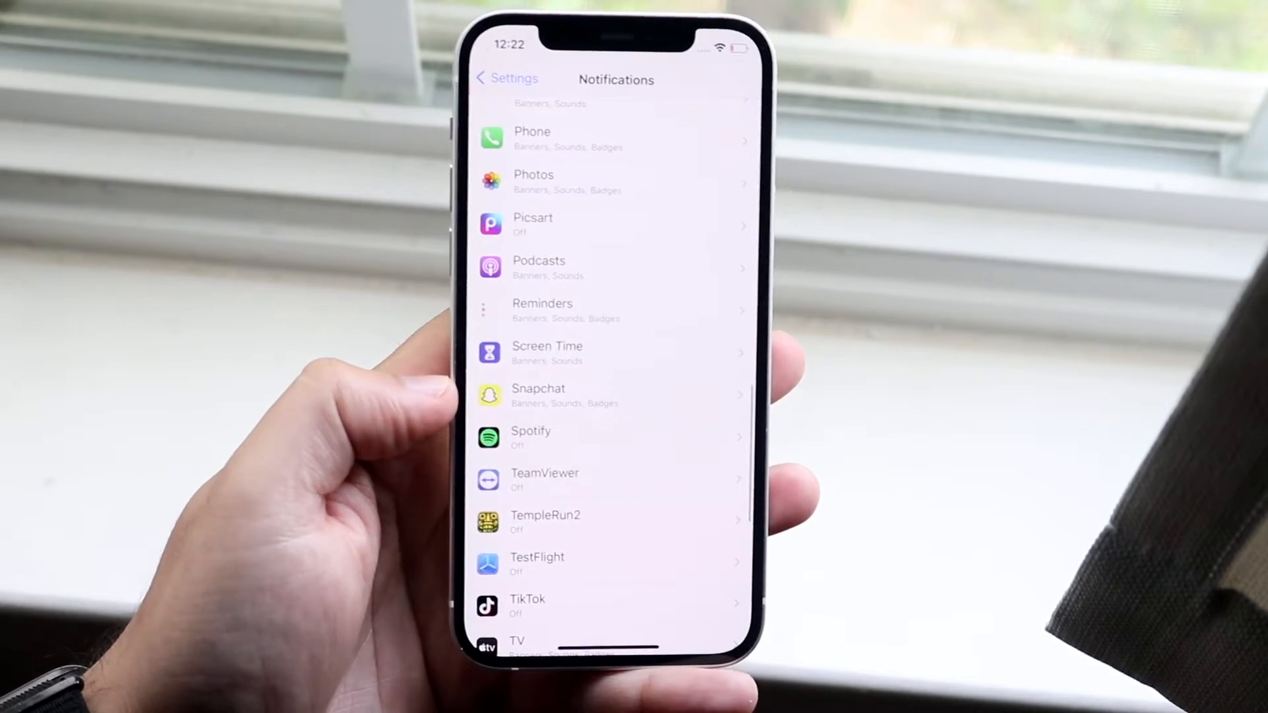
pyautogui.click(546, 354)
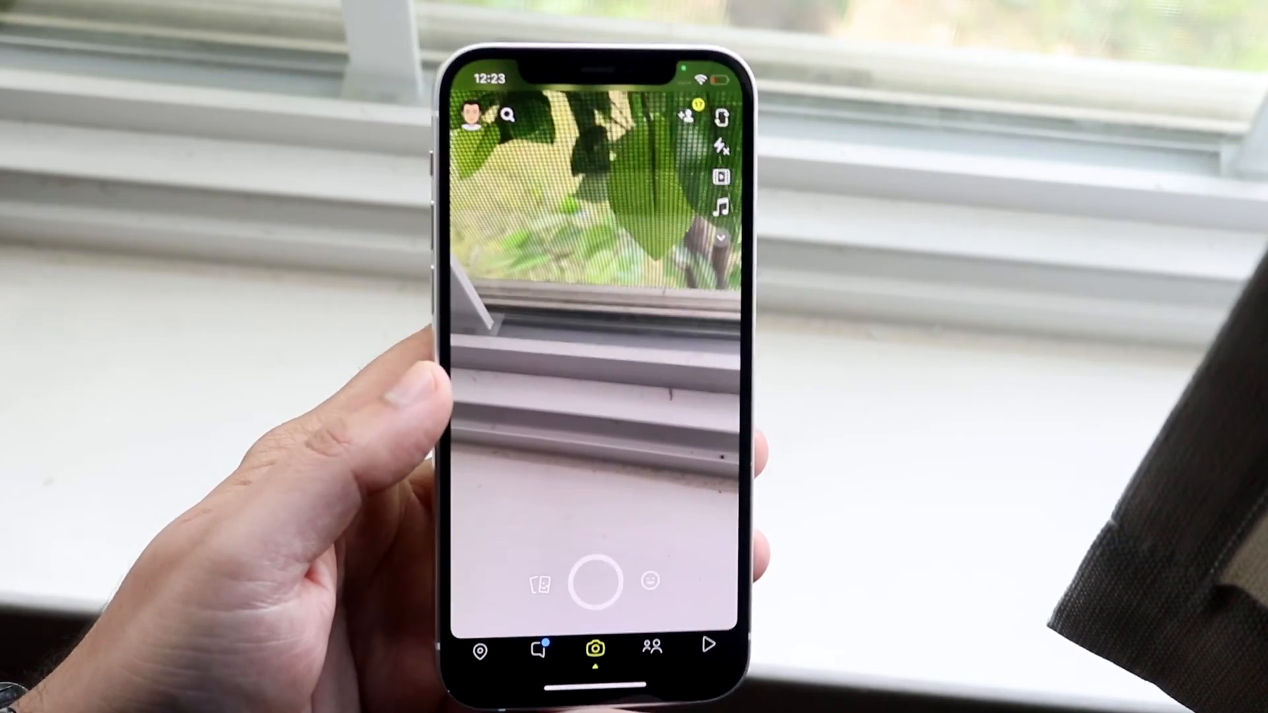
# View the Chat list with its new snaps and chats, then swipe toward the Stories page
pyautogui.click(540, 650)
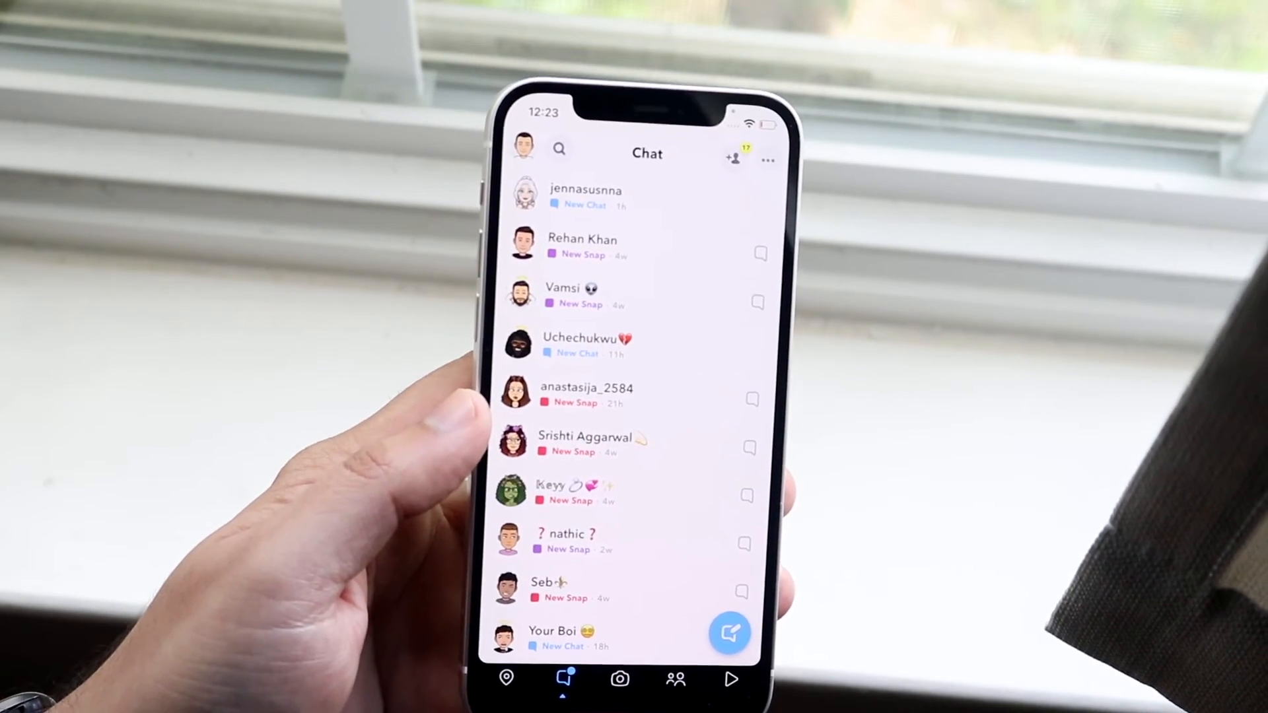
pyautogui.hscroll(-3)
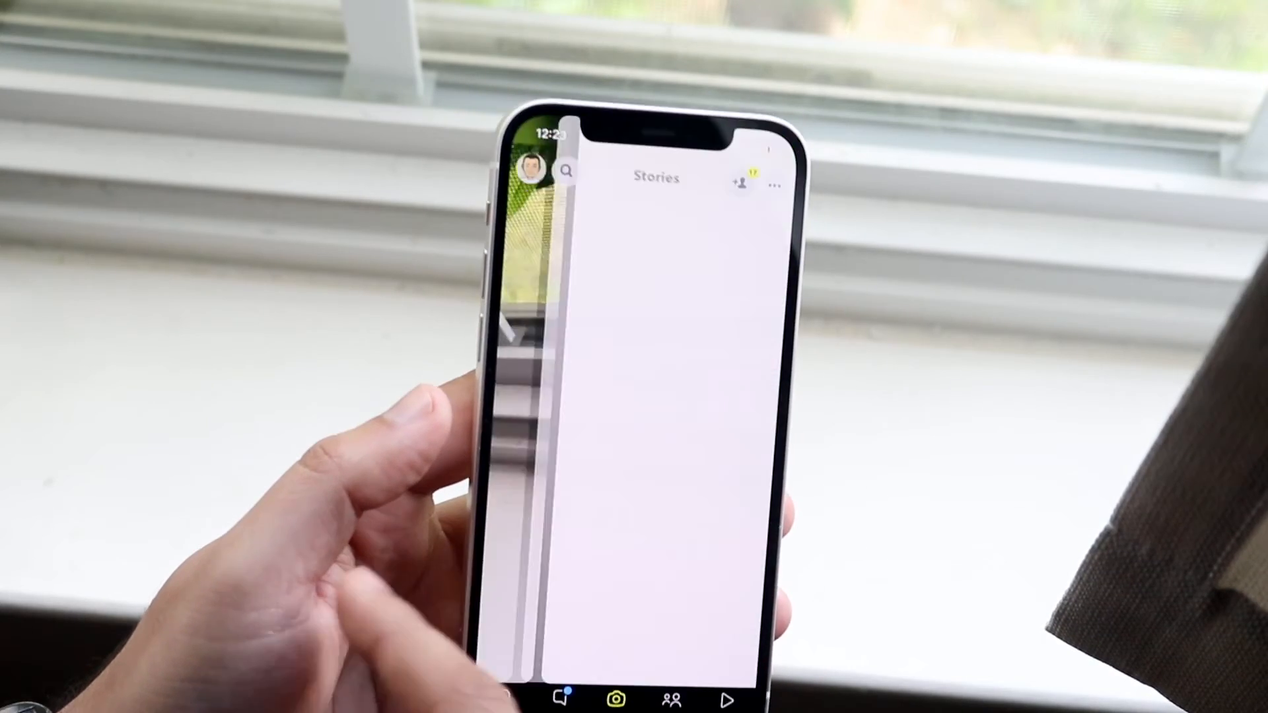